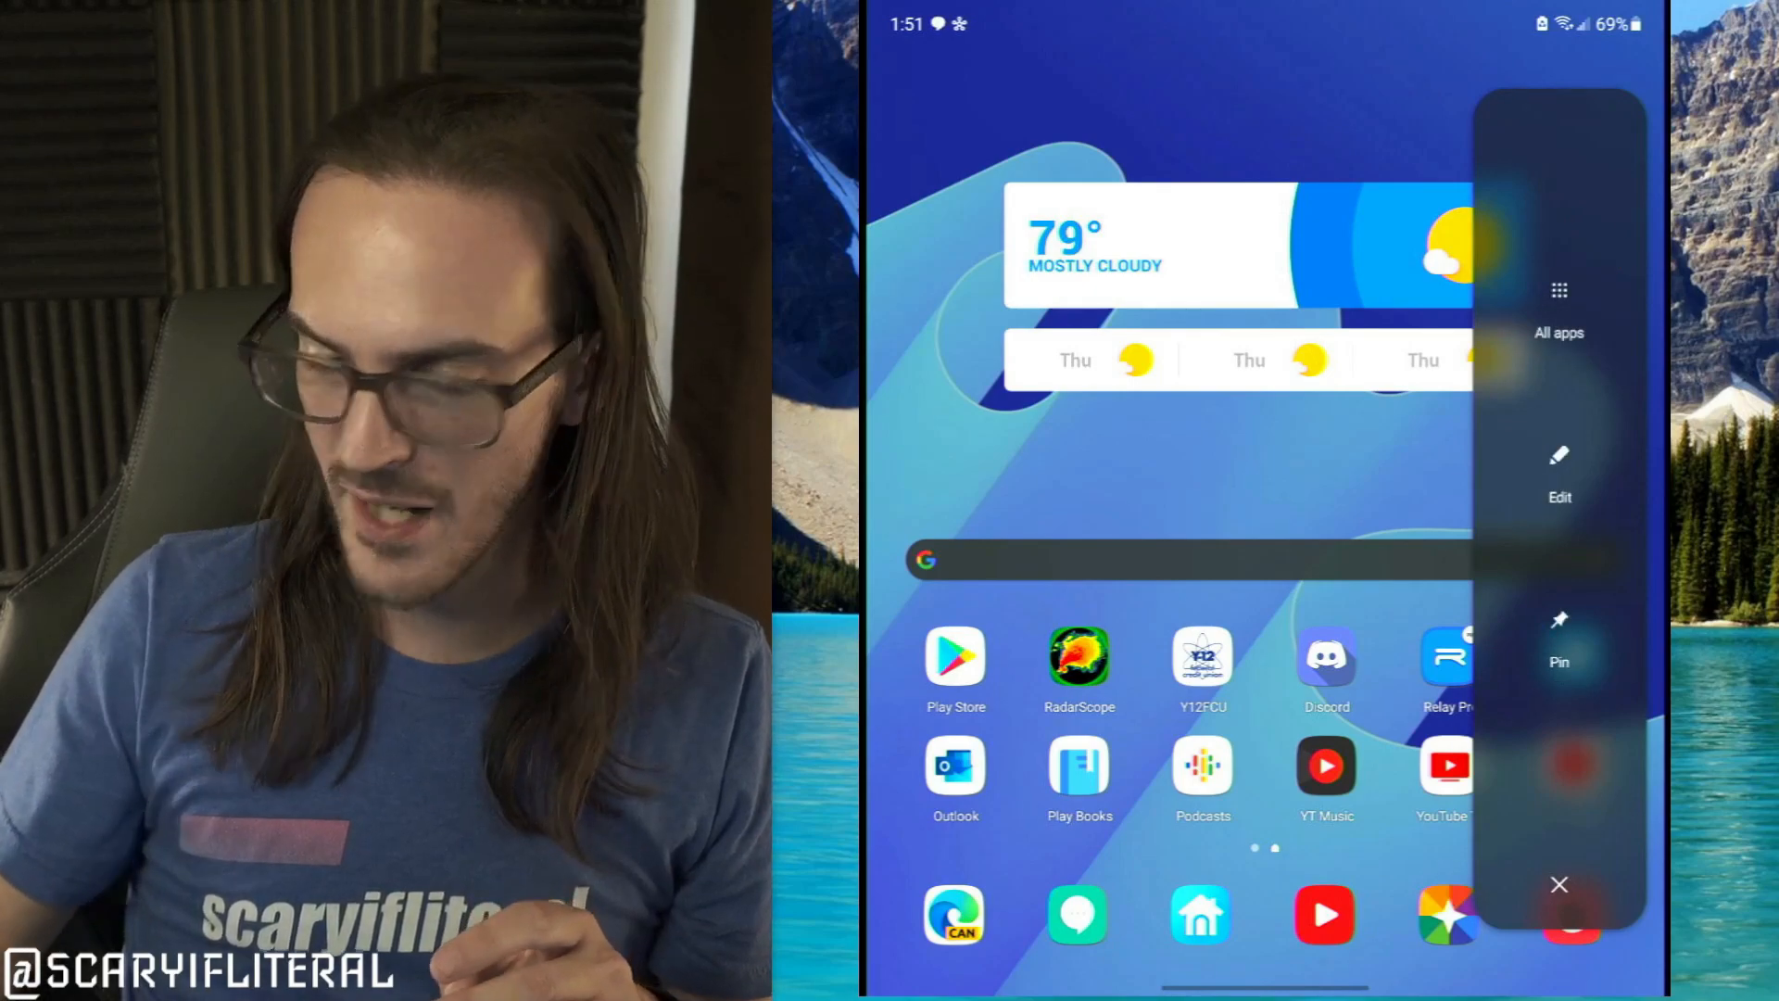
Launch Twitter from the edge panel's app icon
click(1559, 884)
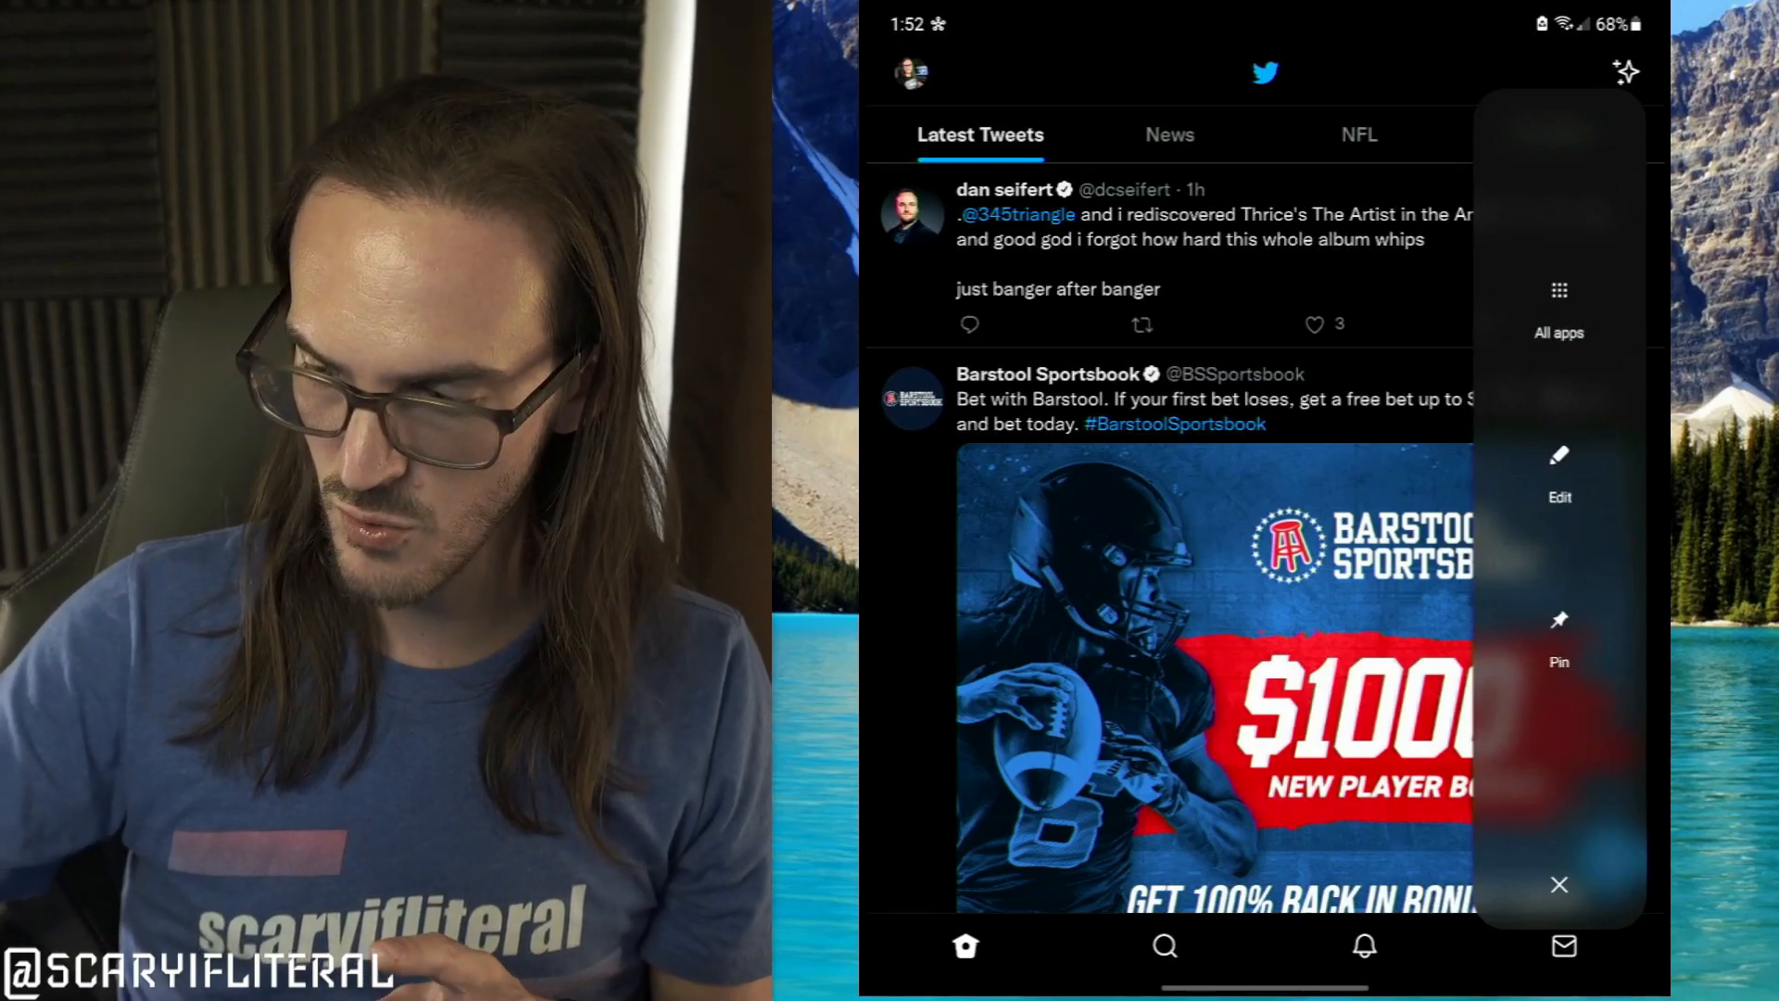
Return home and pin the edge panel as a persistent taskbar
click(1557, 307)
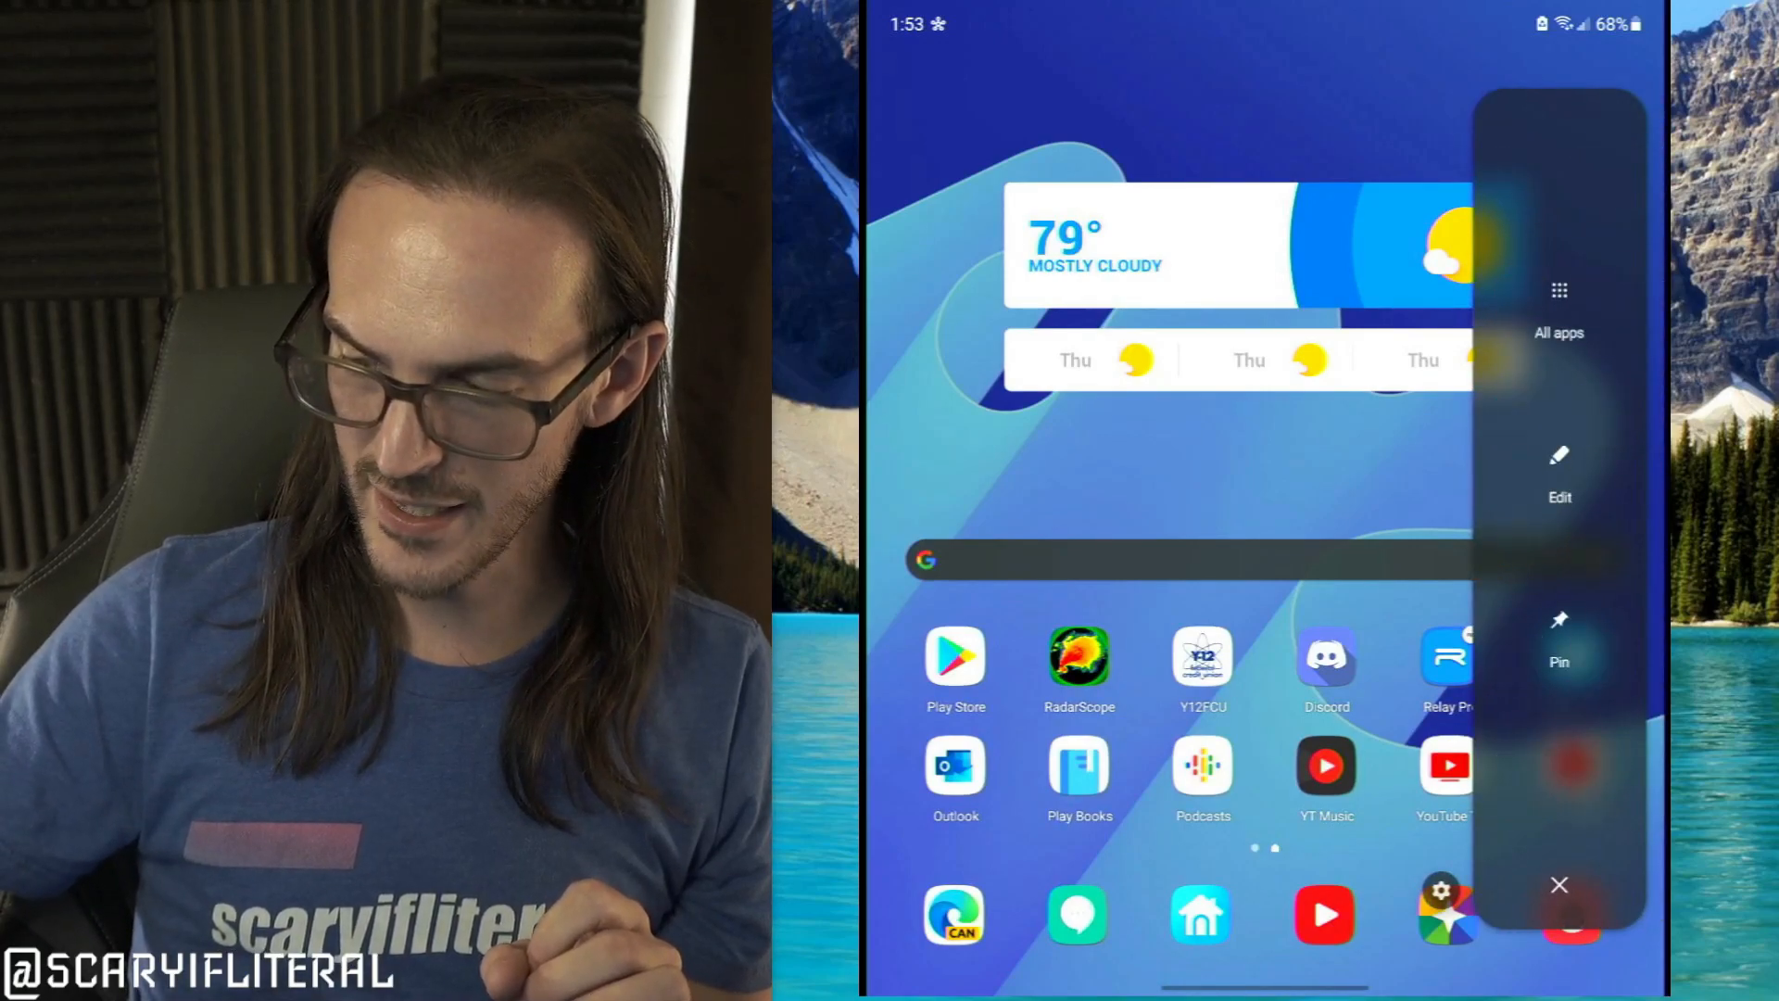
click(1557, 884)
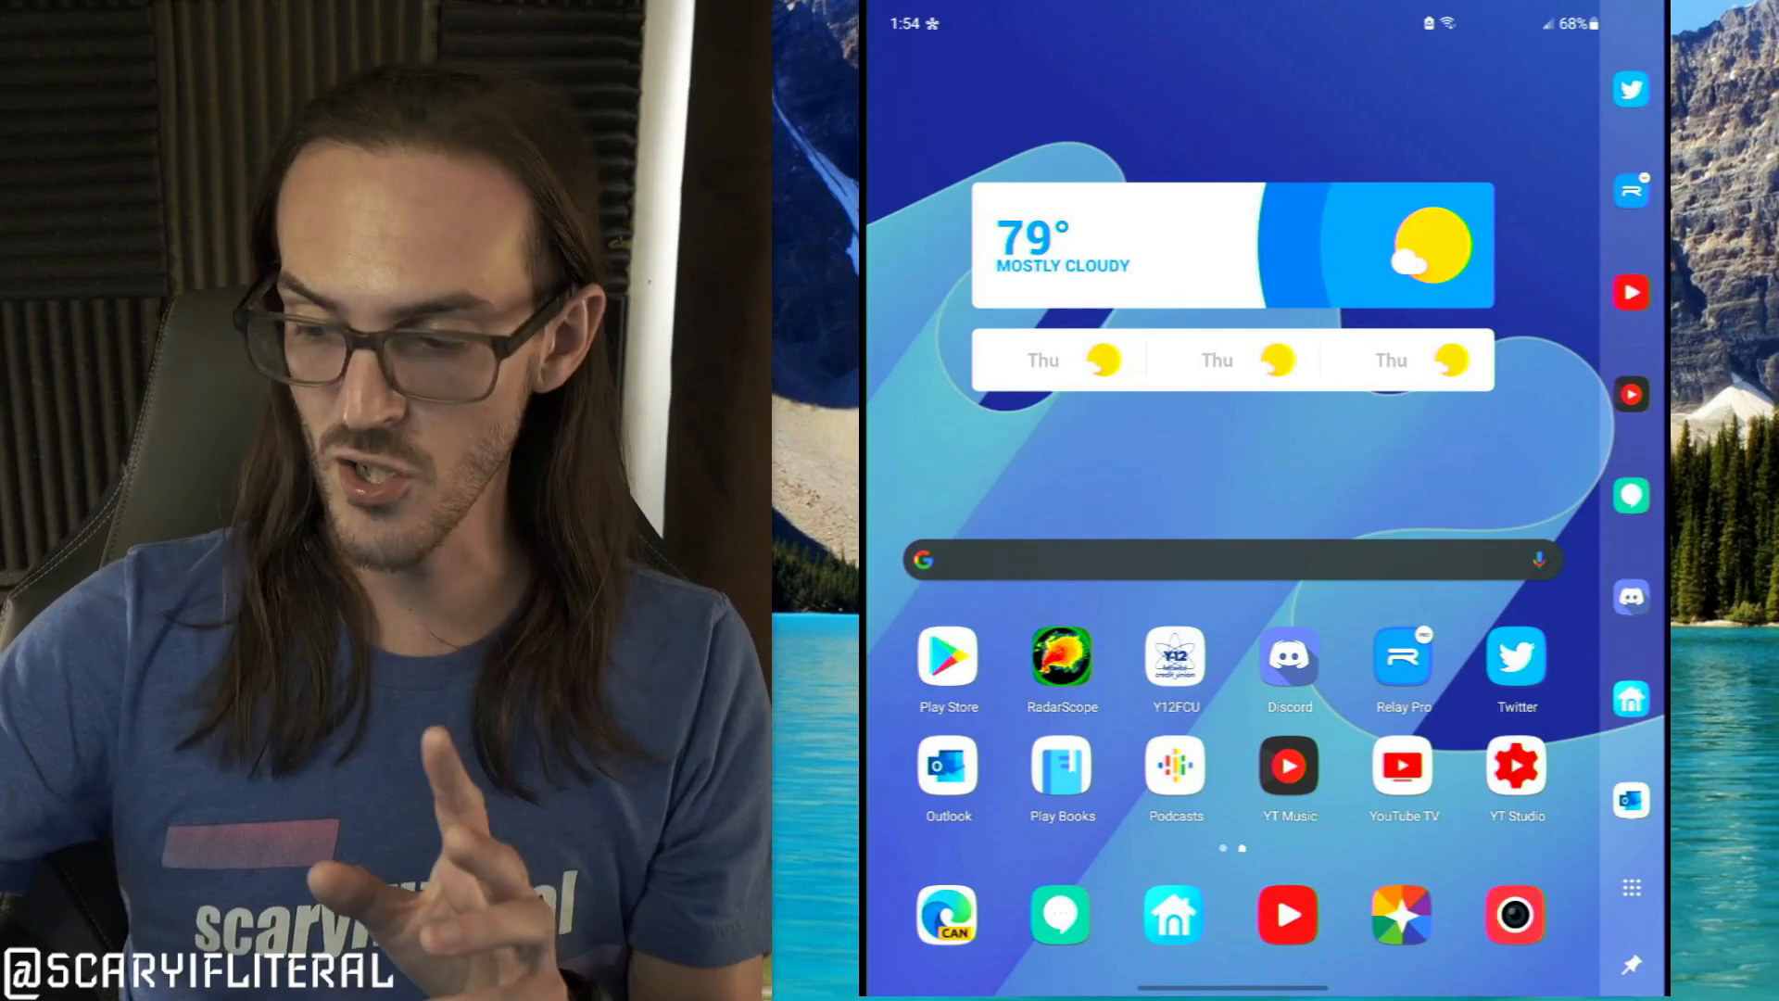
click(1631, 89)
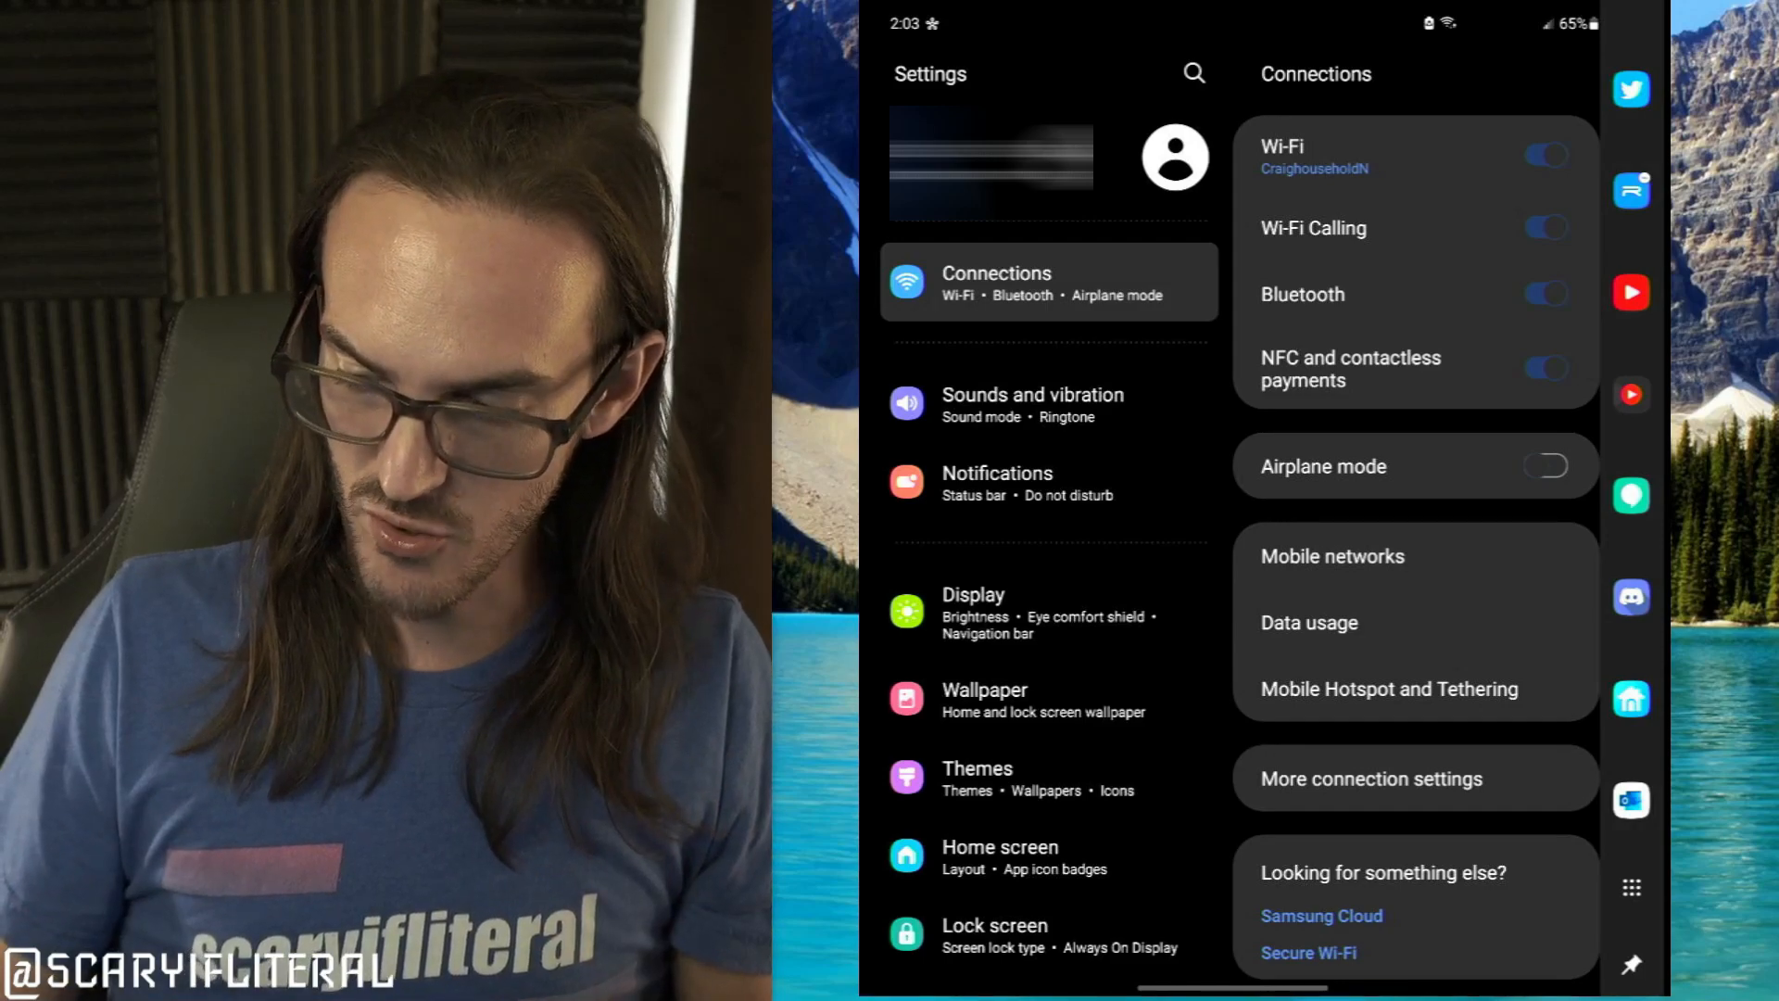
Scroll Settings to Advanced features and open Labs for multi window options
scroll(down, 3)
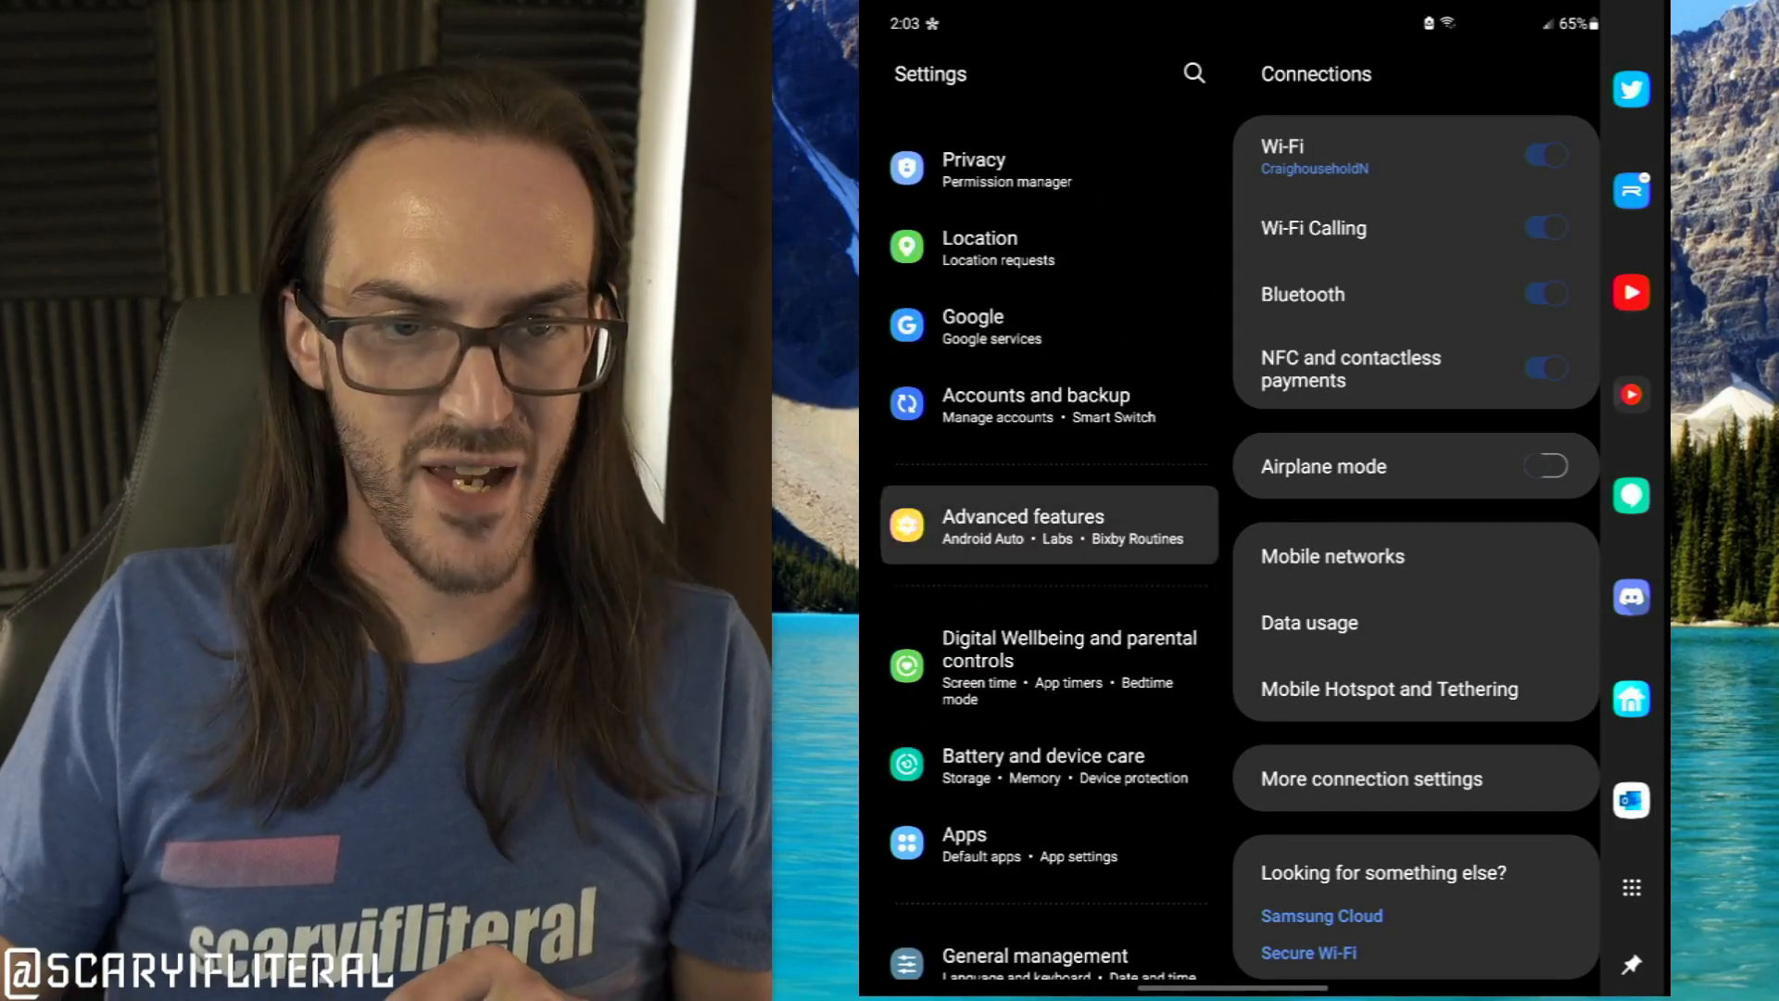
click(1022, 524)
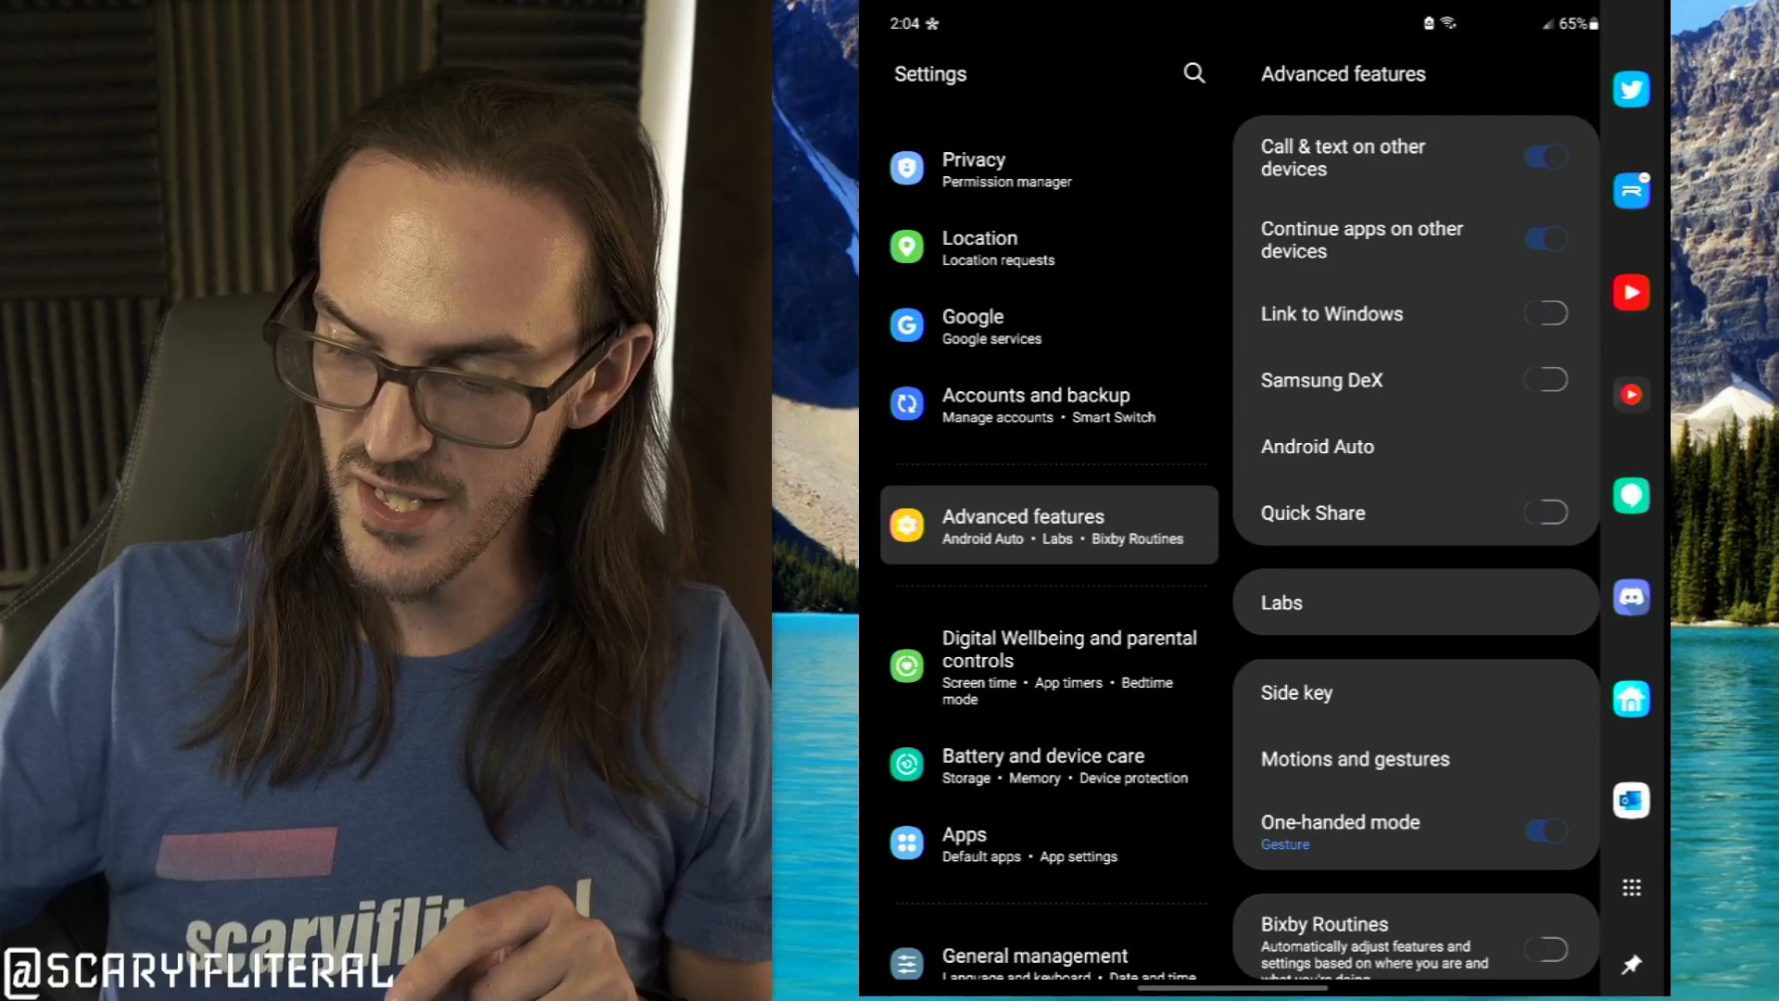
click(1280, 602)
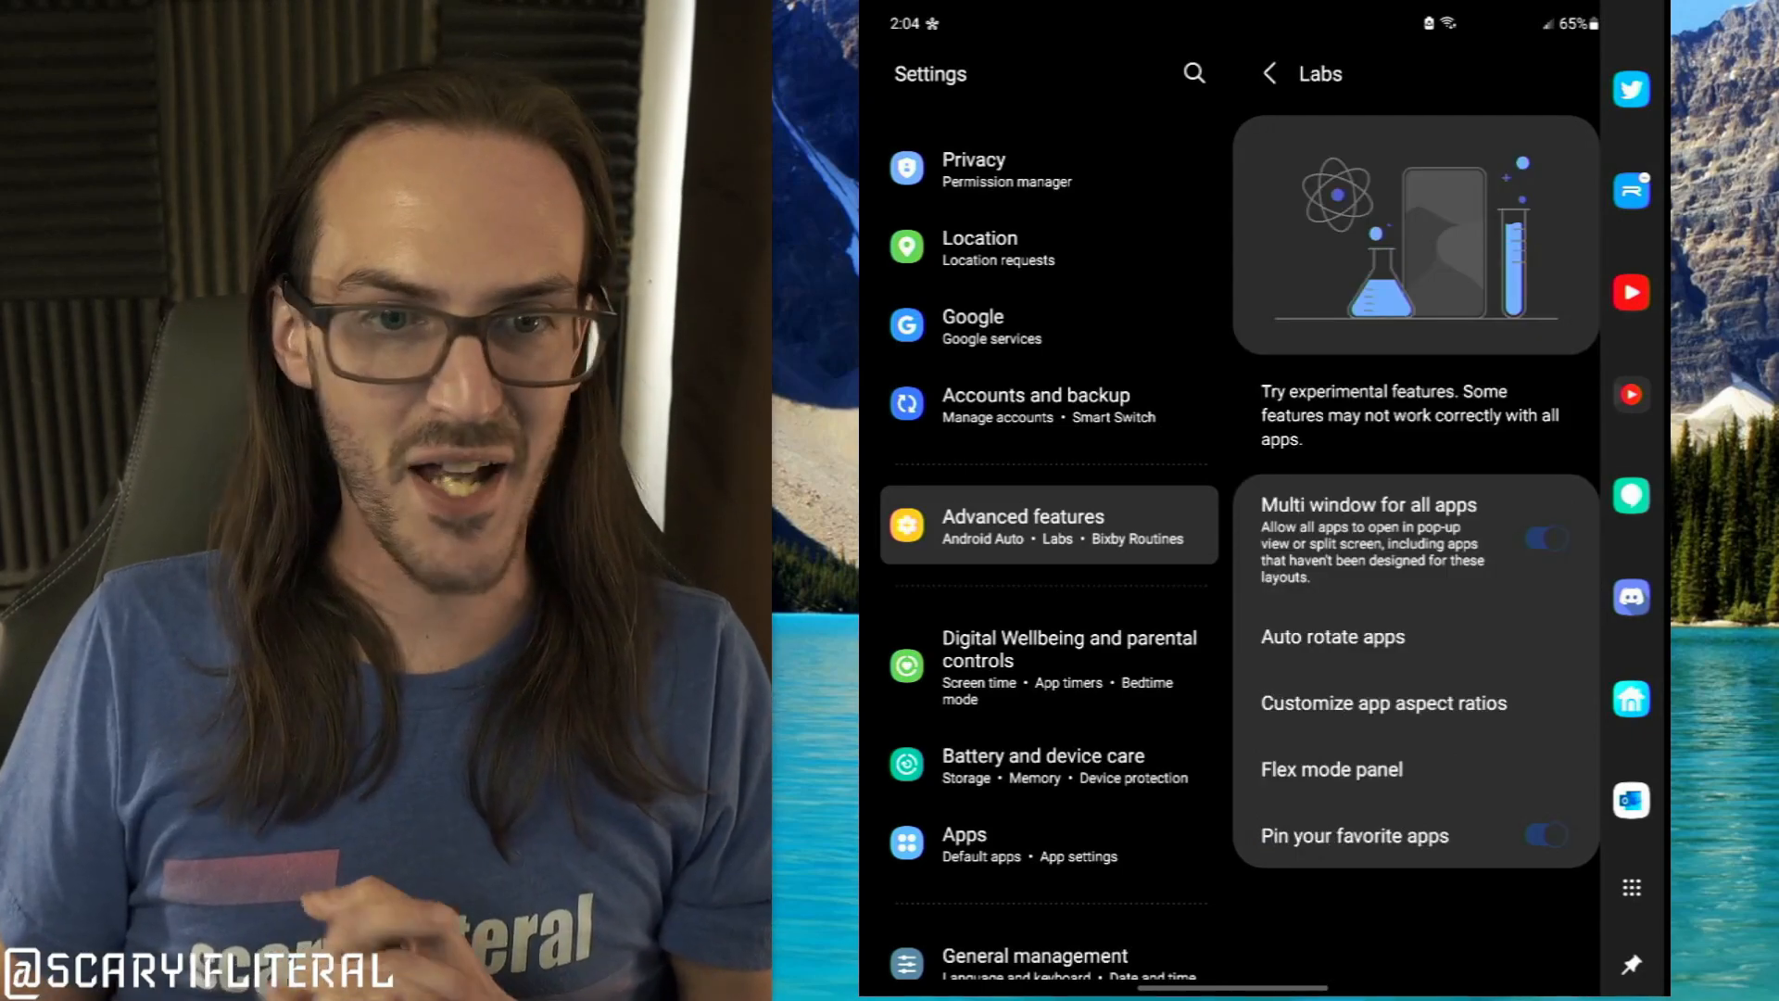